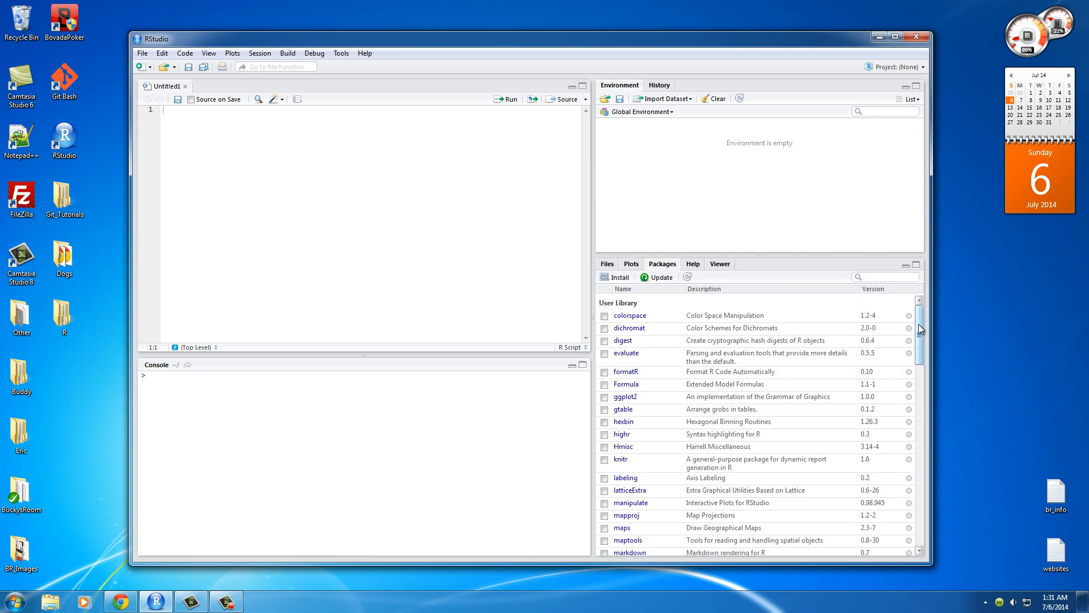
Step: Bring up the w3schools HTML tables page in the browser
scroll(down, 3)
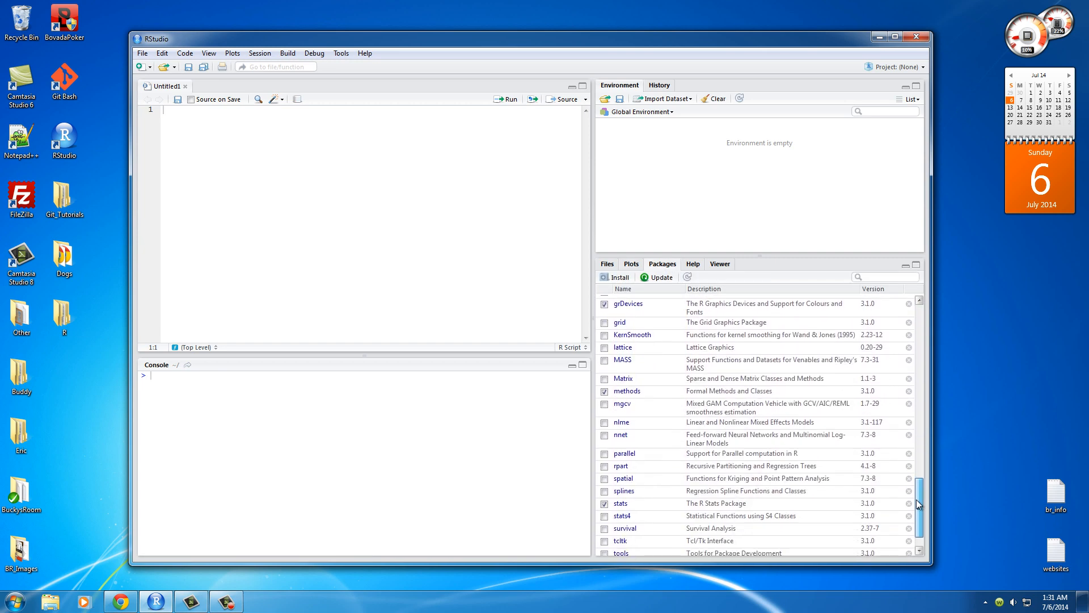
scroll(up, 3)
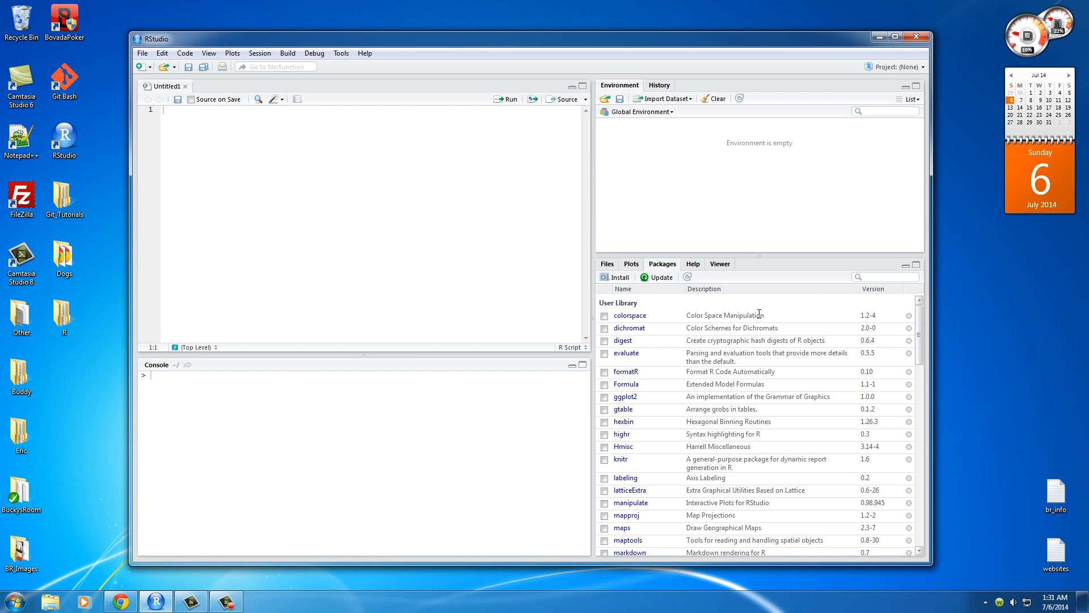
mouse_move(743, 328)
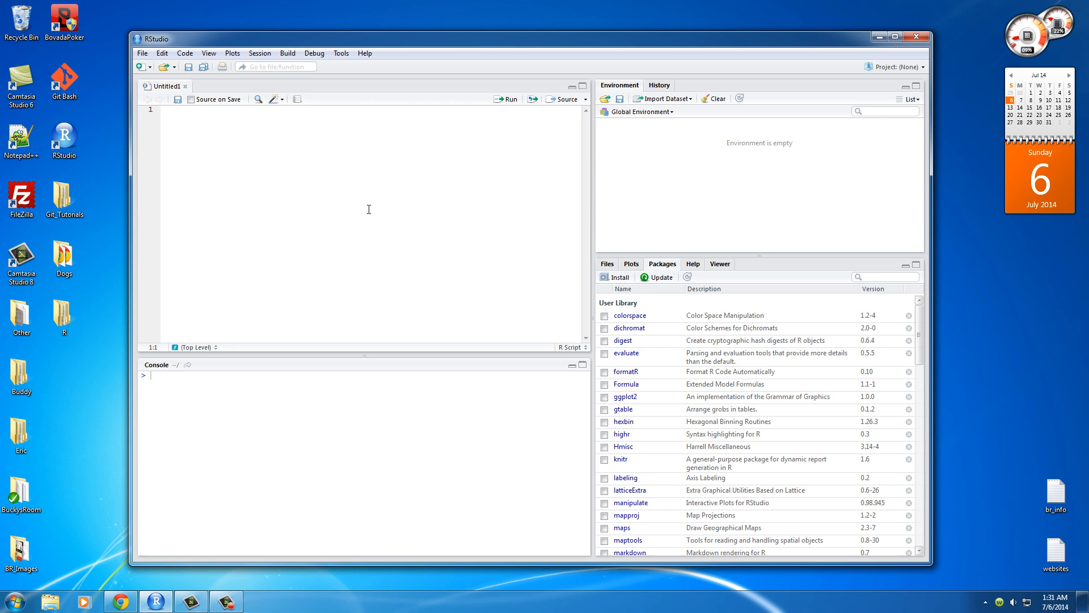
mouse_move(337, 204)
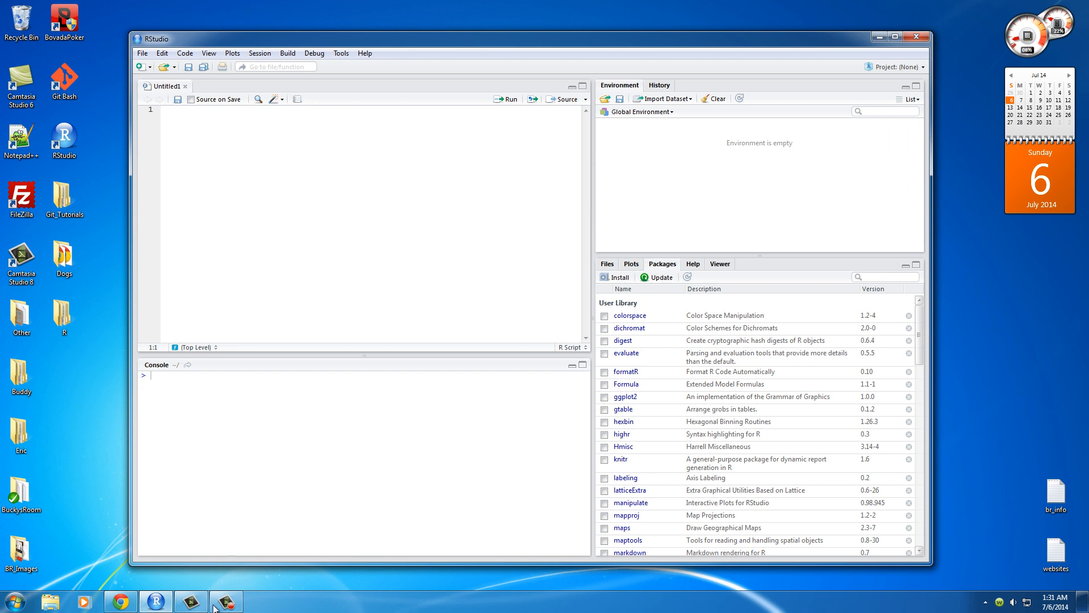
click(120, 601)
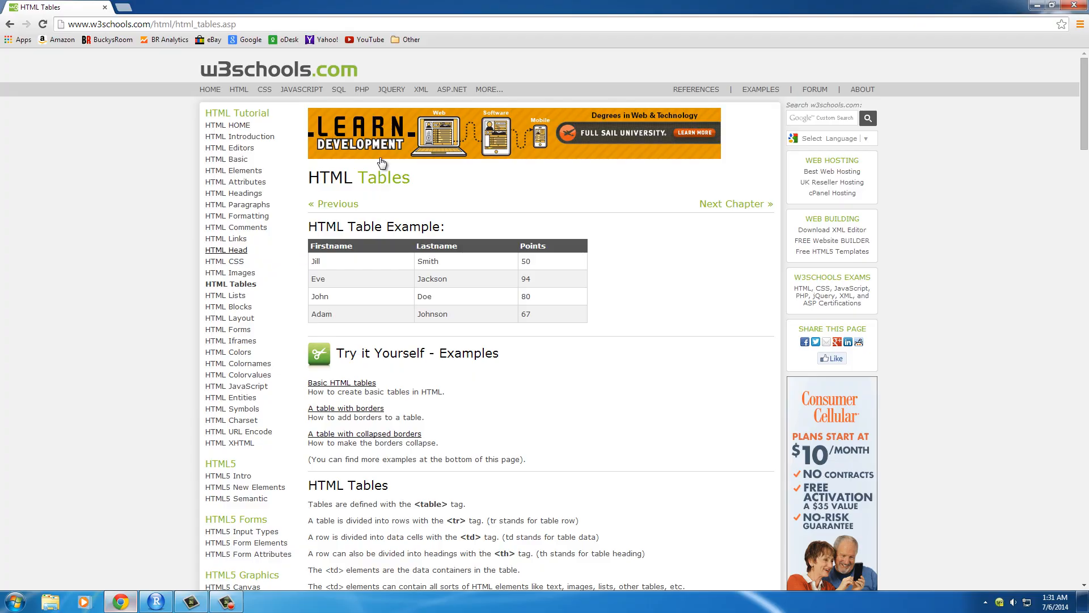
mouse_move(490, 263)
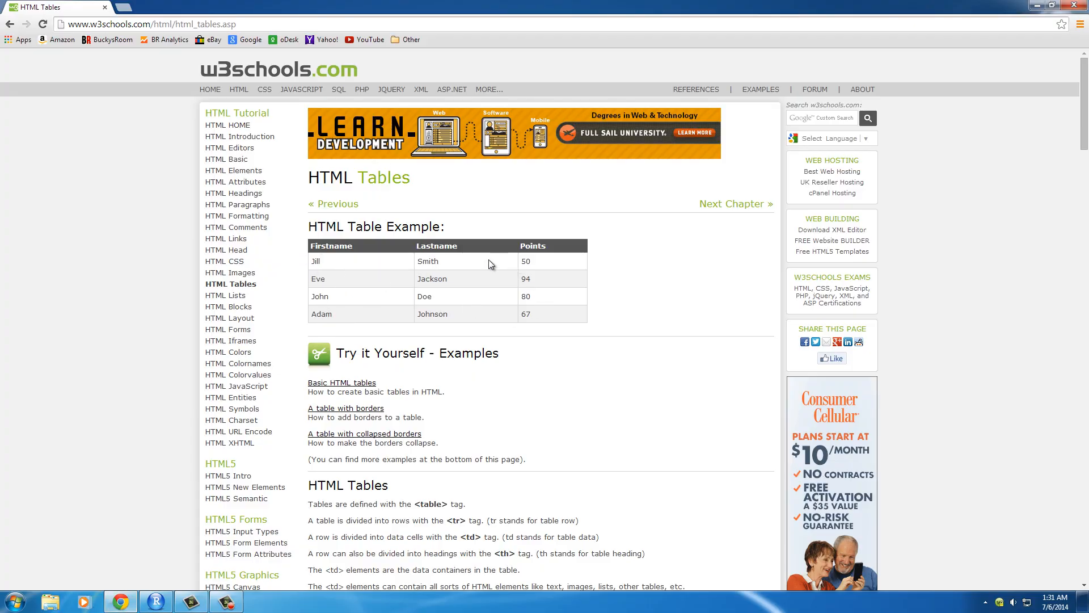
mouse_move(465, 297)
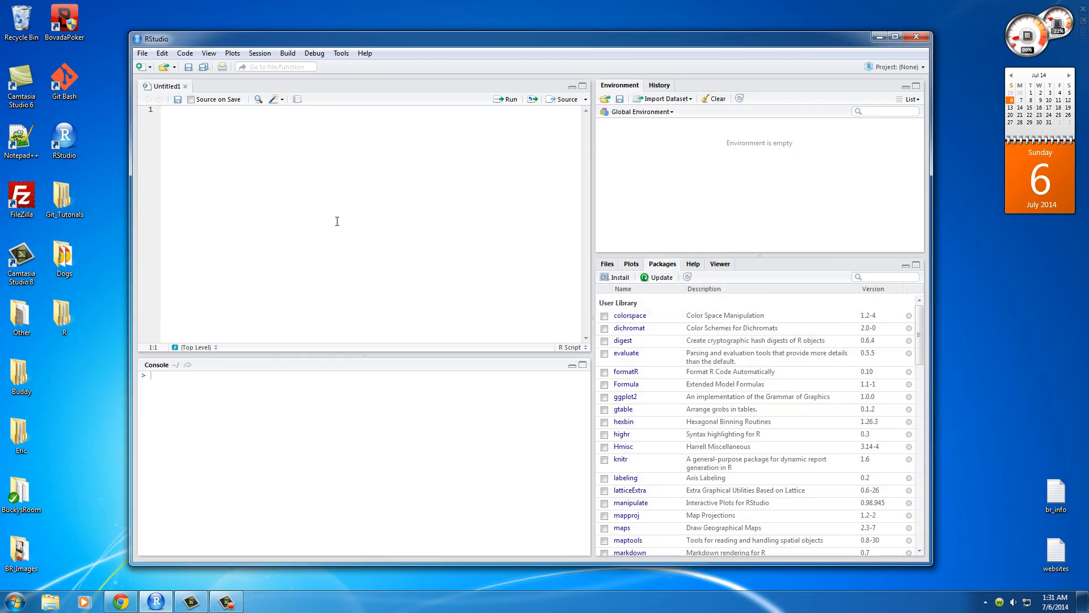
mouse_move(172, 585)
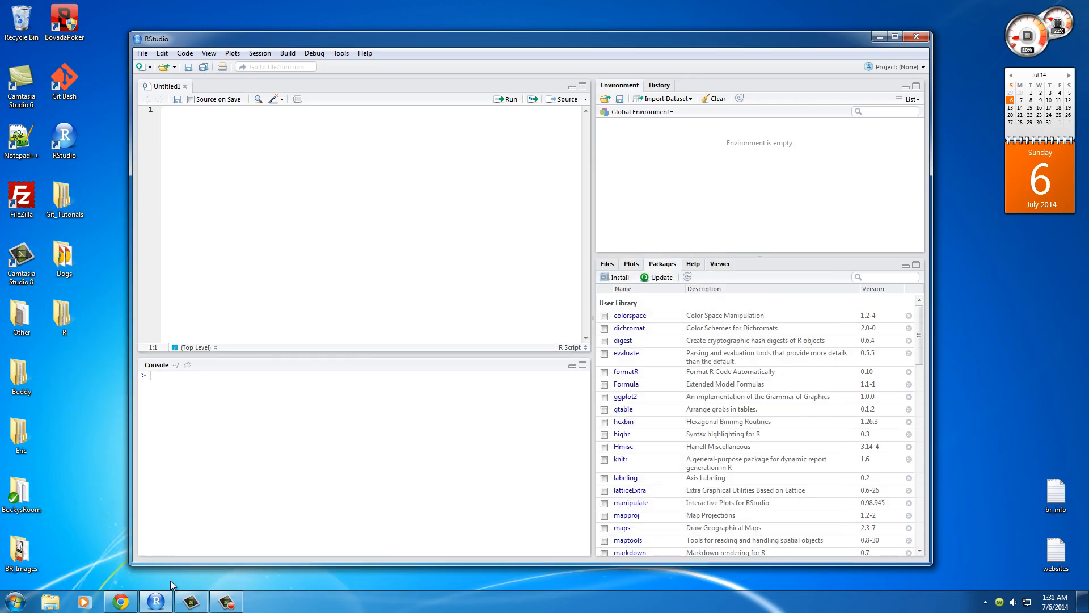
mouse_move(156, 601)
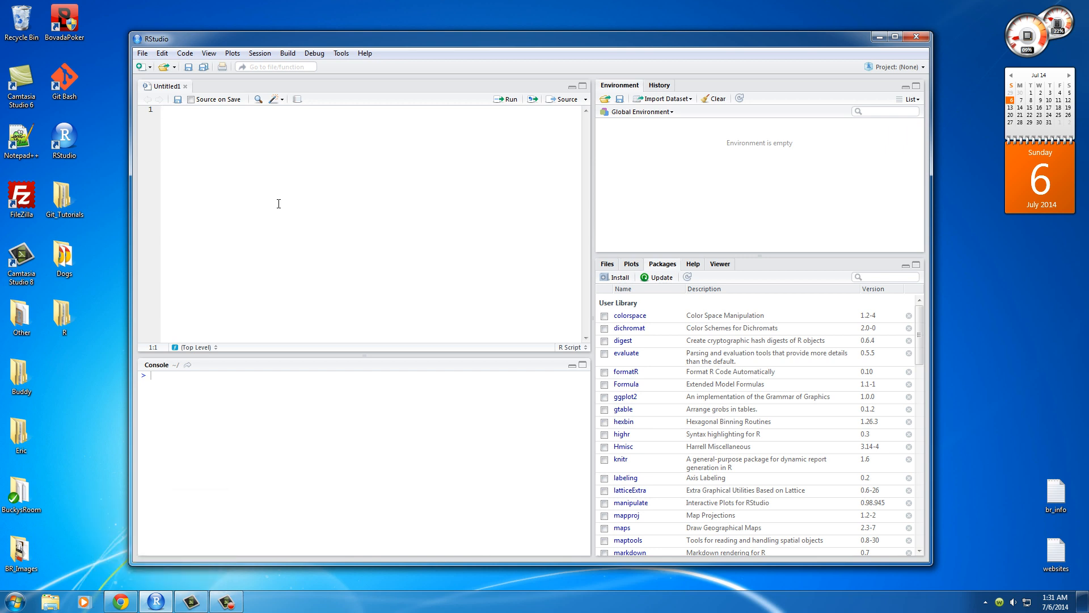
Step: Type items <- readHTMLTable() on line 1 of the untitled script
text(items <-)
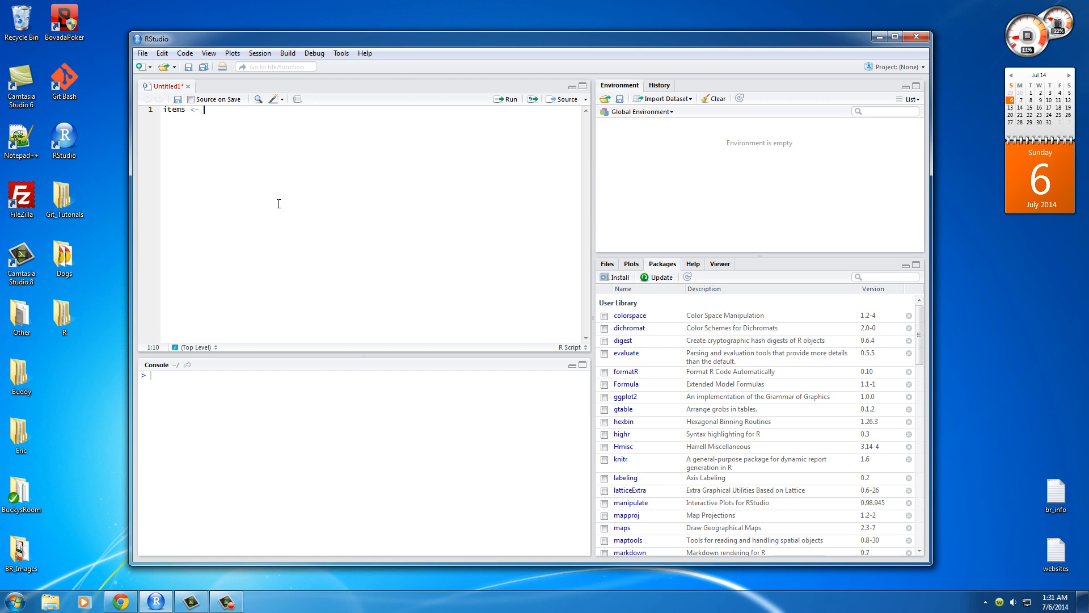
text(readHTML)
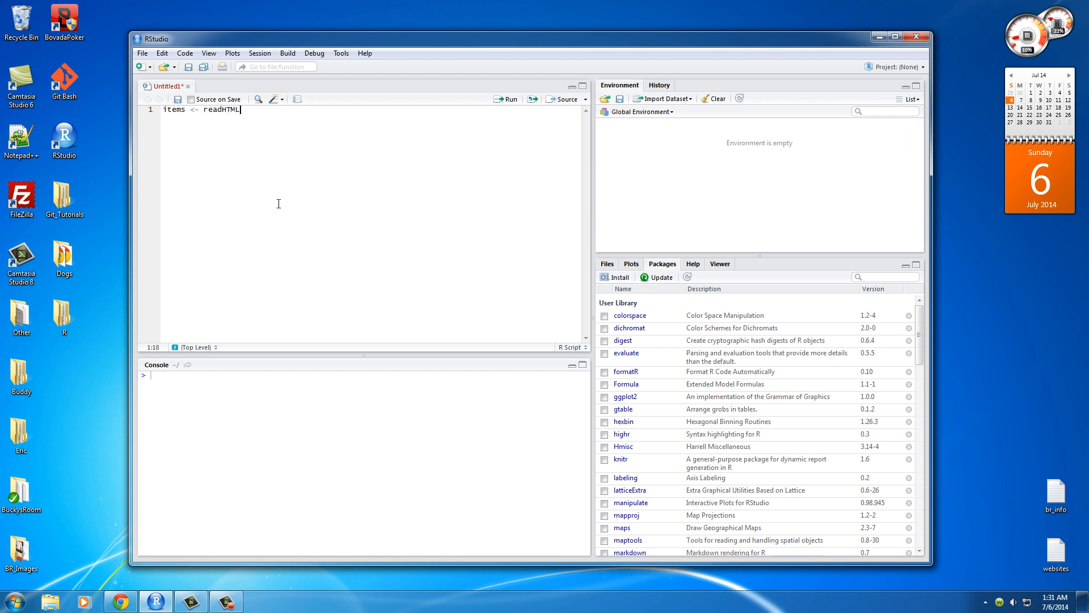
text(Table())
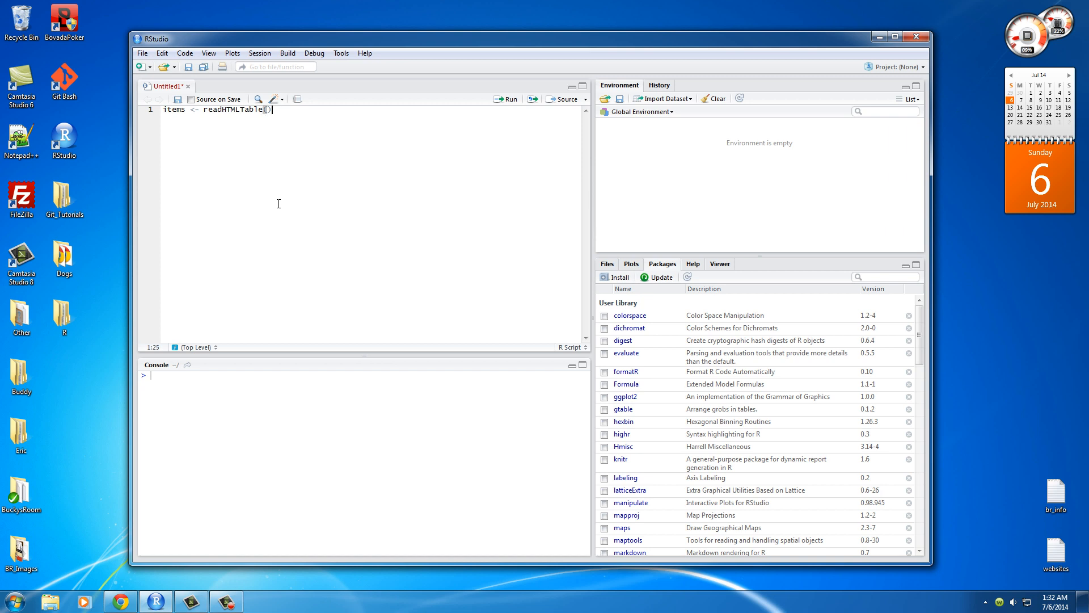
mouse_move(324, 200)
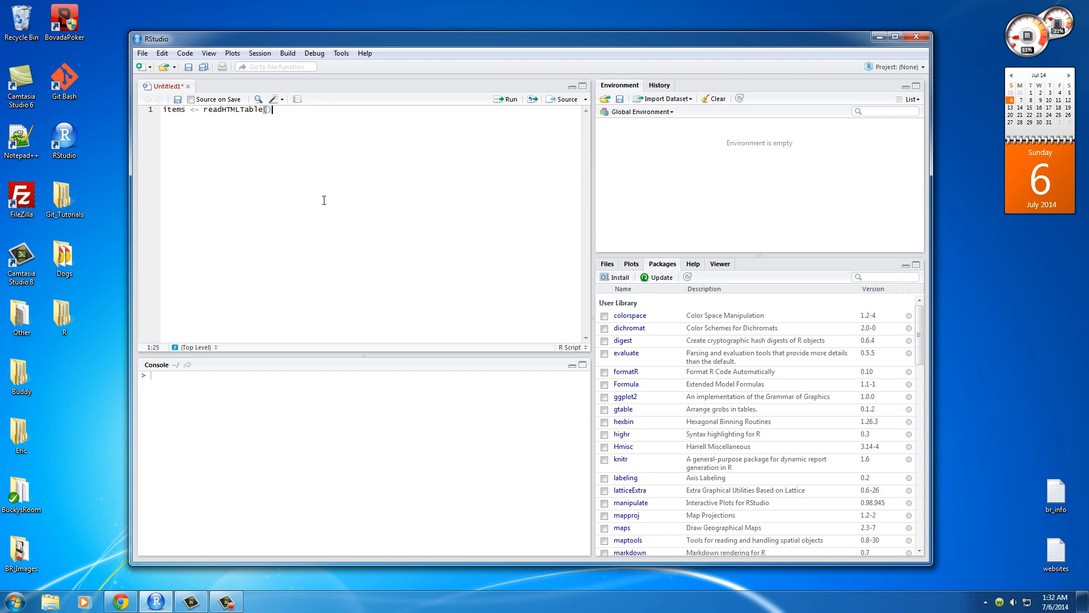
mouse_move(356, 220)
text("")
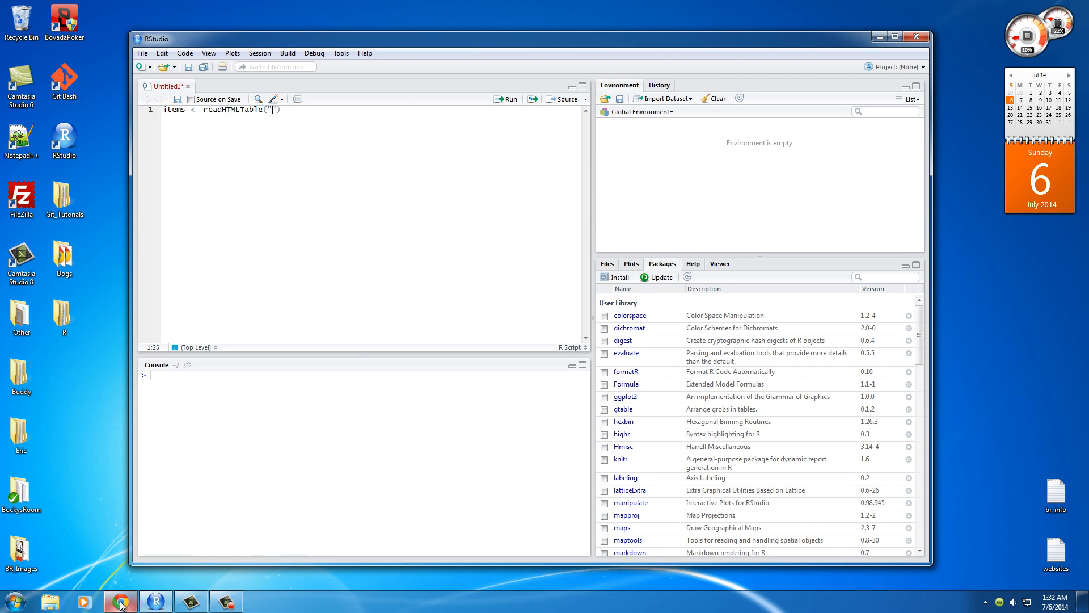
Step: Paste the w3schools html_tables.asp URL into readHTMLTable and add which=1
click(121, 601)
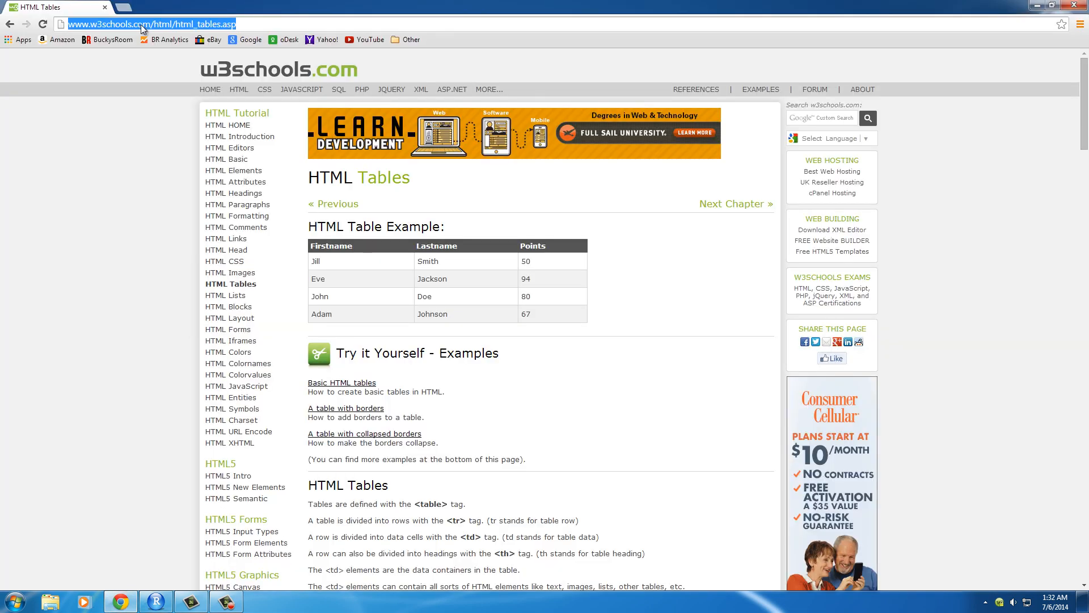
mouse_move(128, 250)
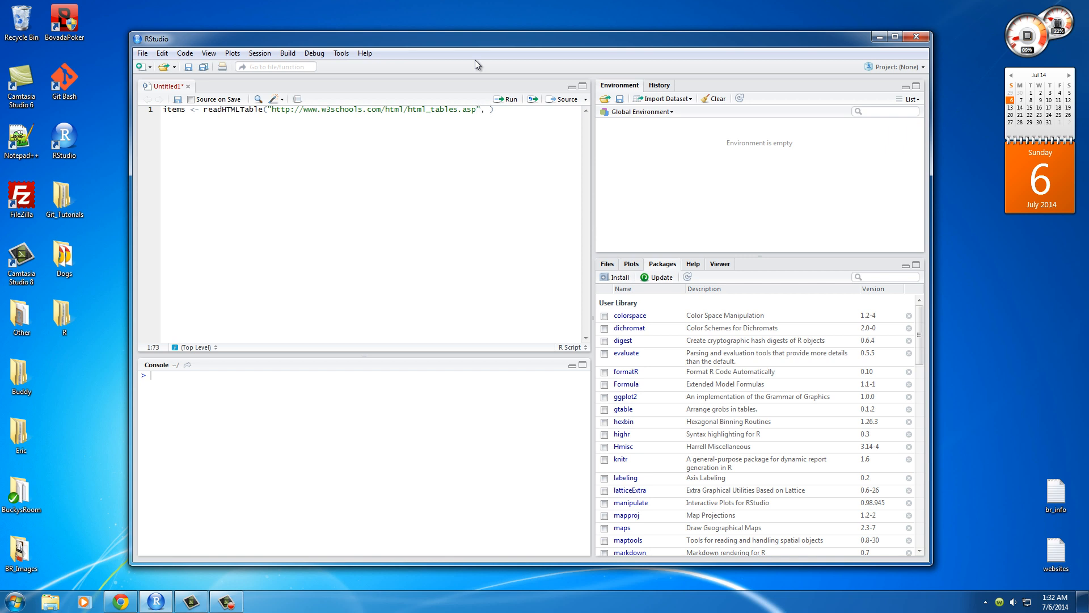
text(which)
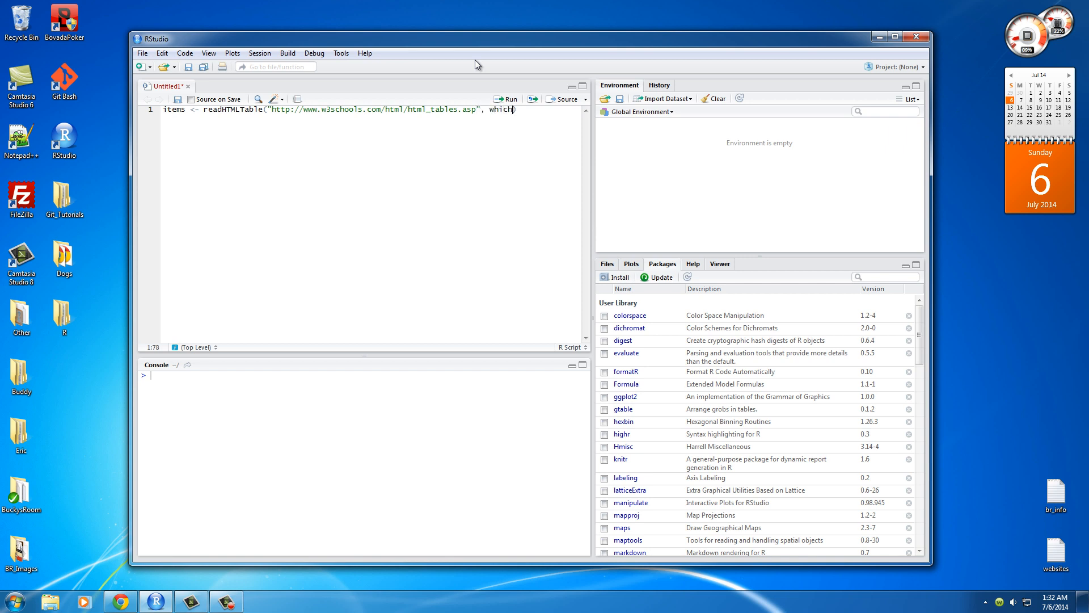
text(=1)
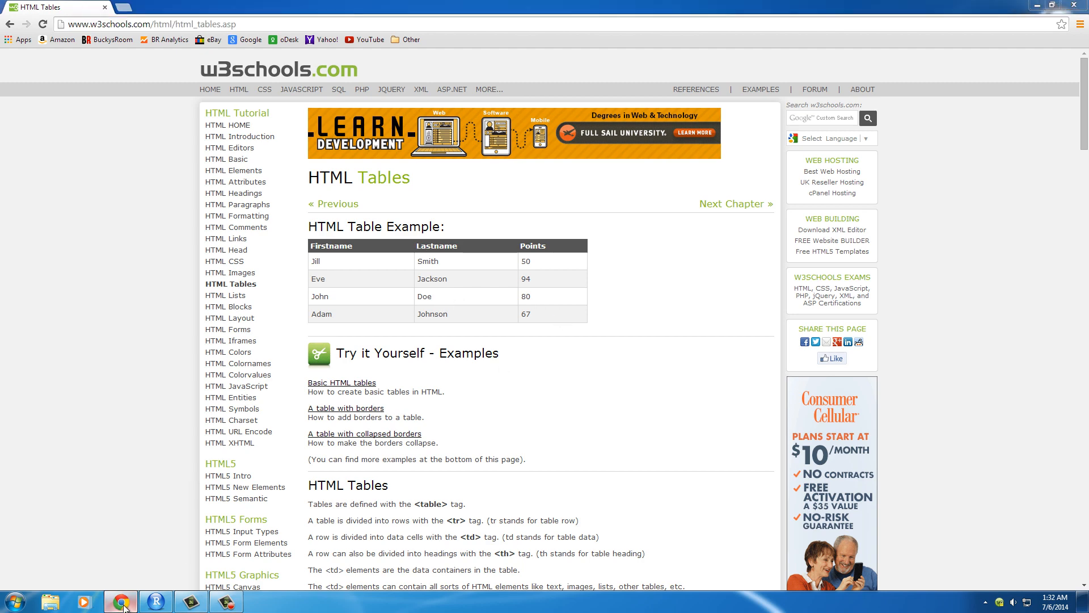
Step: Add head(items) on line 2 and run both lines, which fails with missing-function errors
click(155, 601)
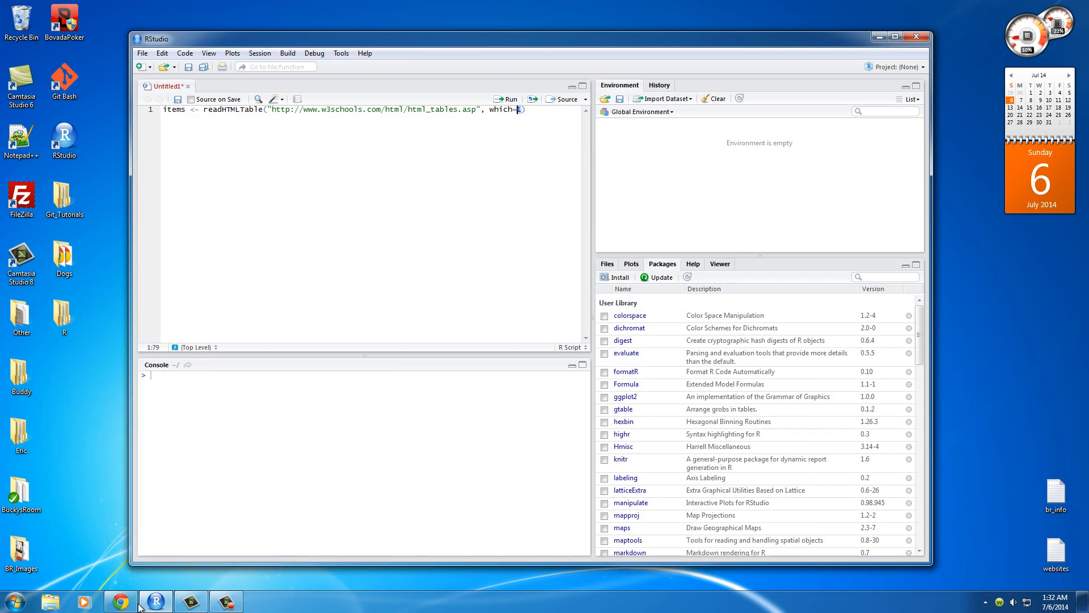
click(120, 602)
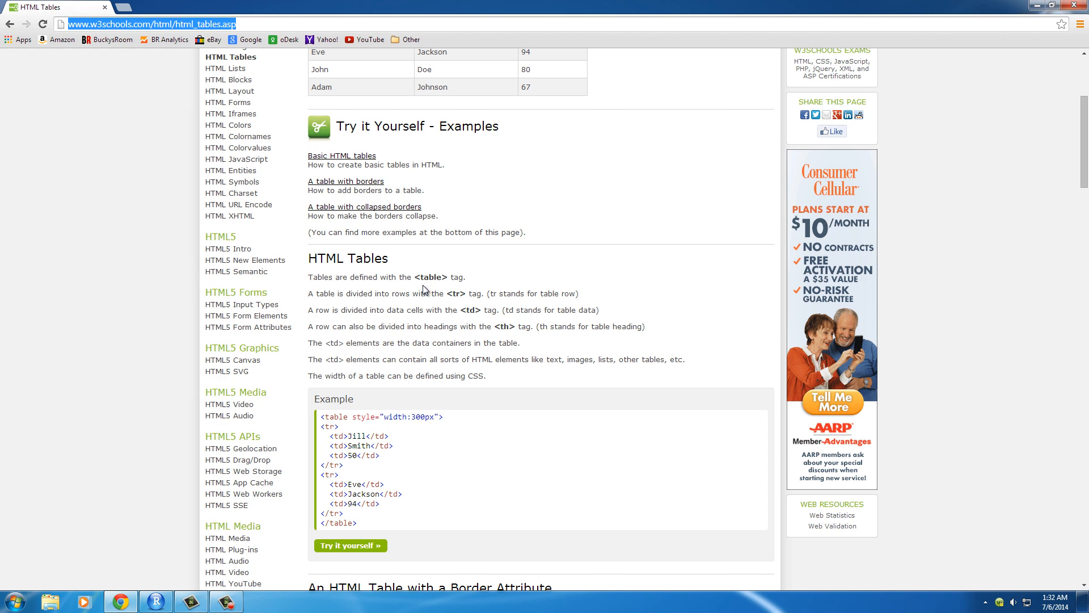
scroll(down, 3)
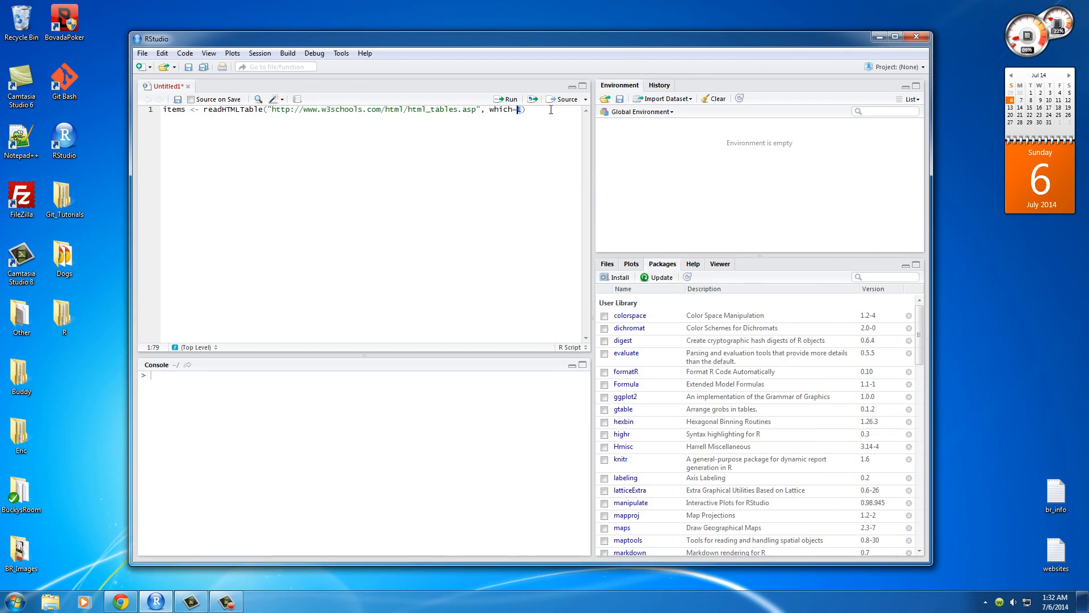
key(Return)
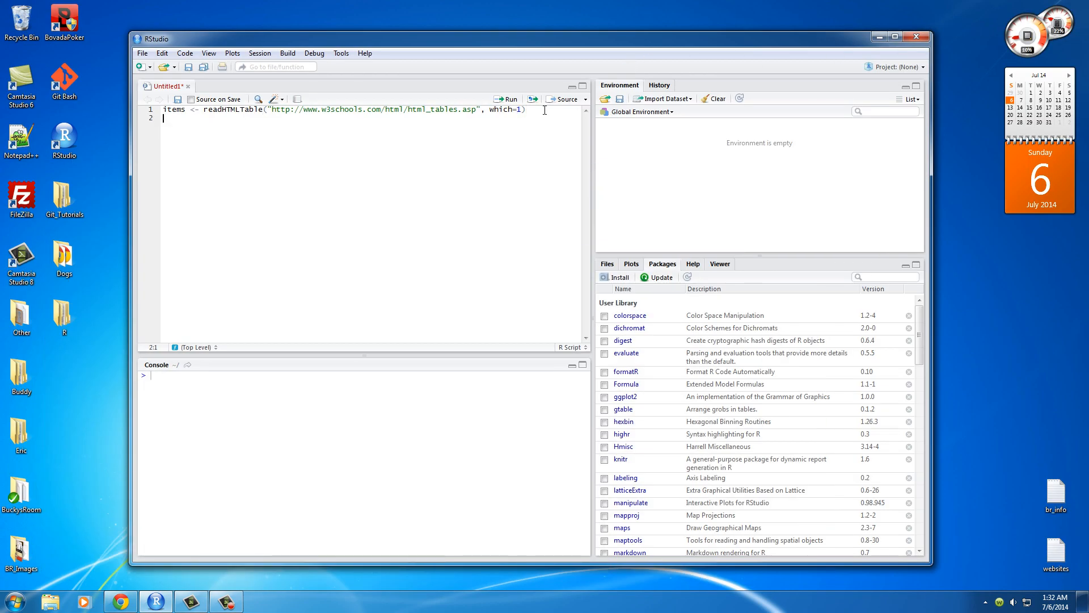
text(head())
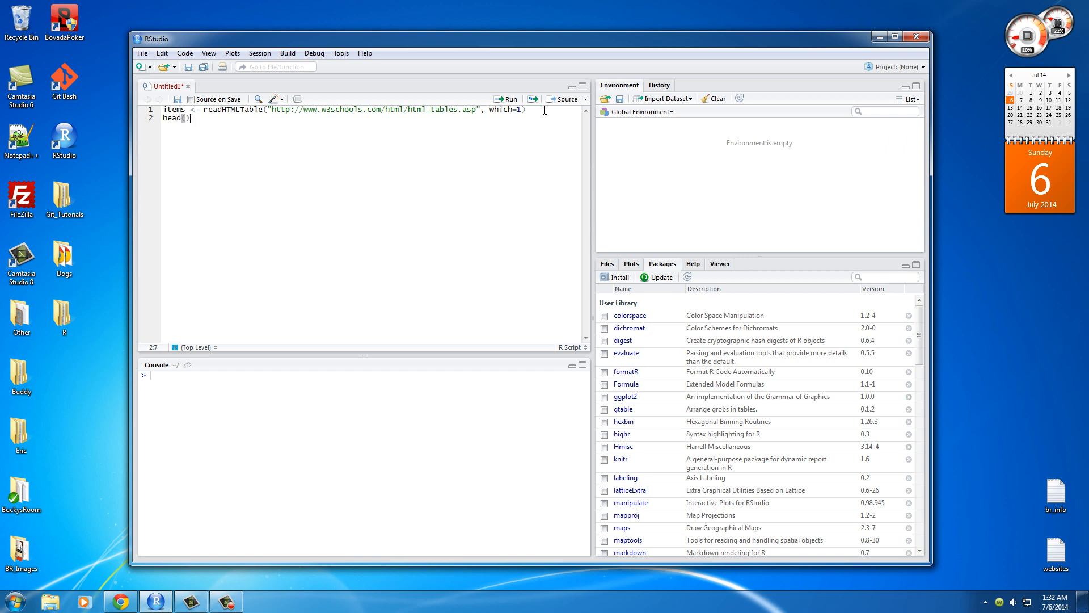
text(itemws)
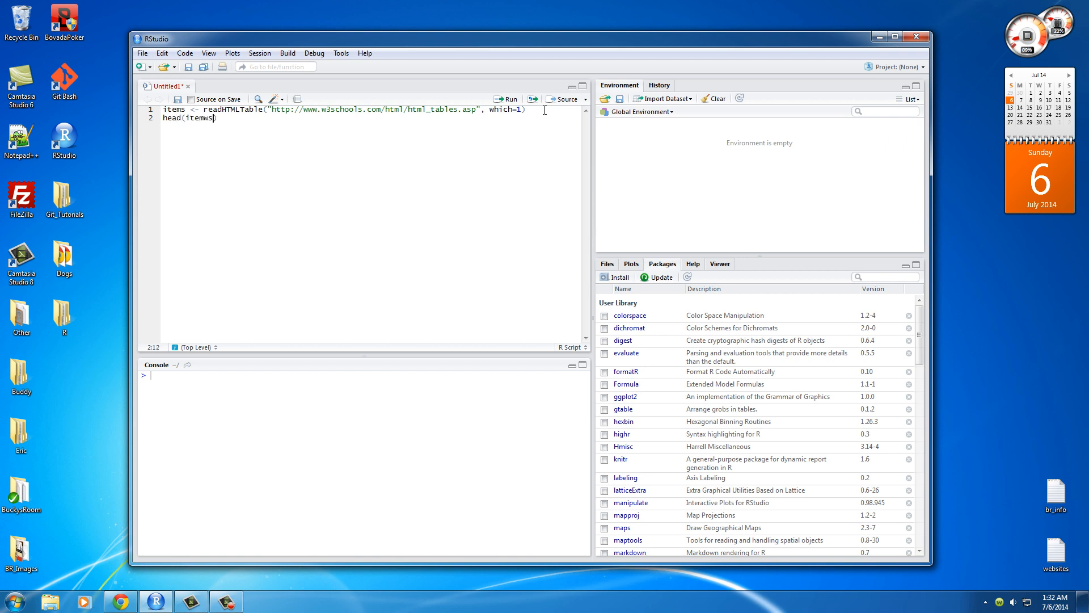
key(BackSpace)
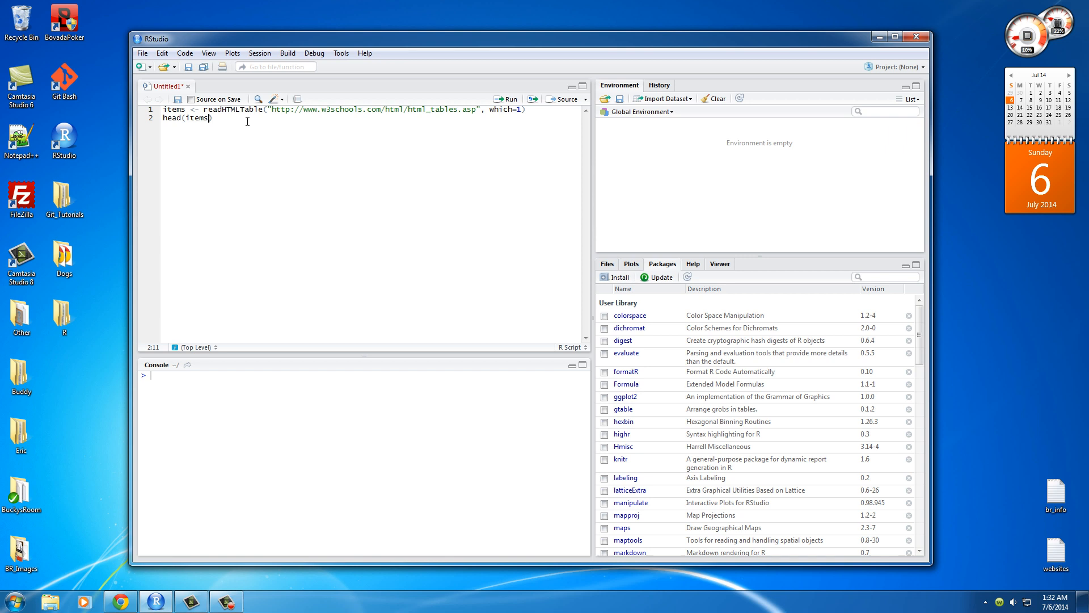
click(507, 99)
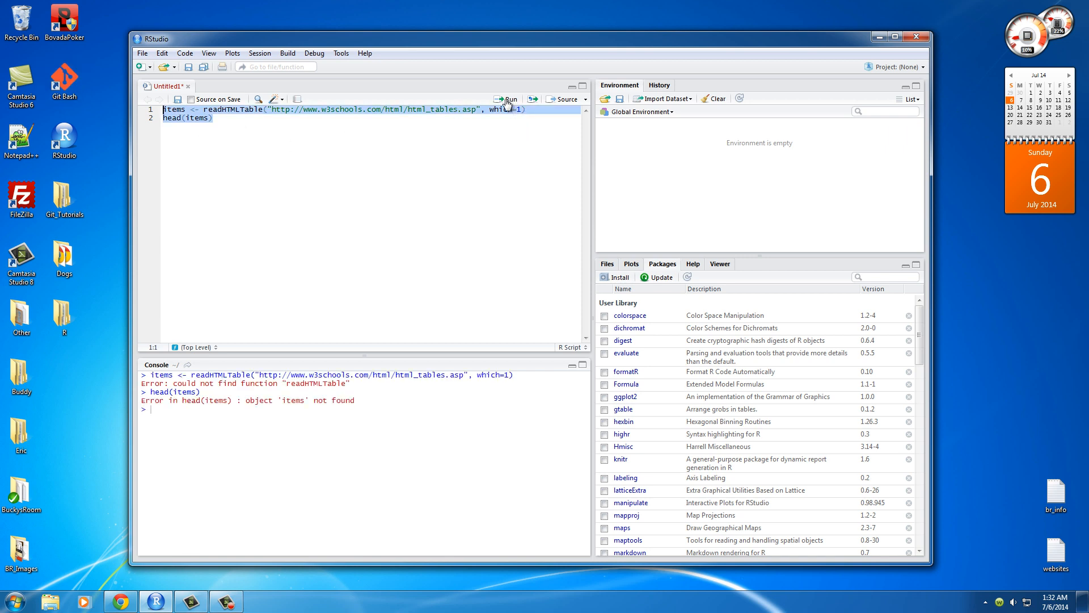
mouse_move(334, 427)
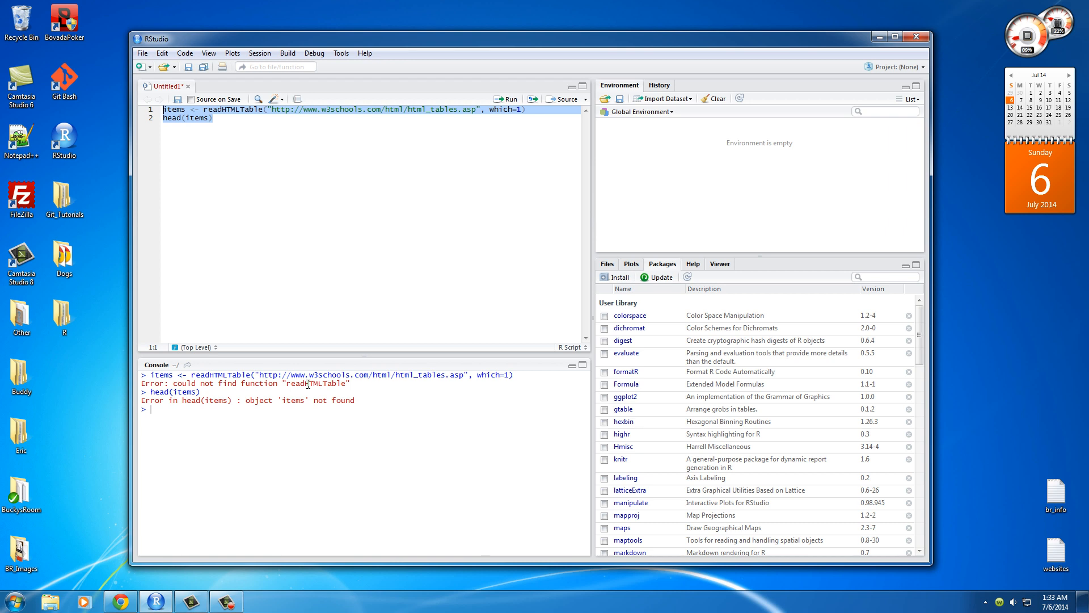
double_click(316, 383)
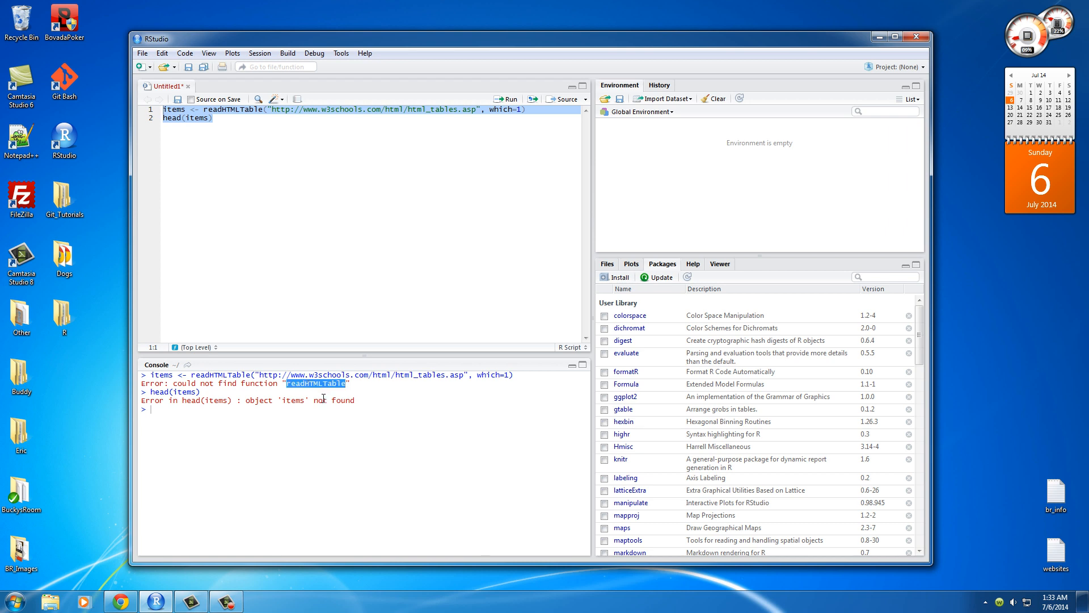
mouse_move(229, 351)
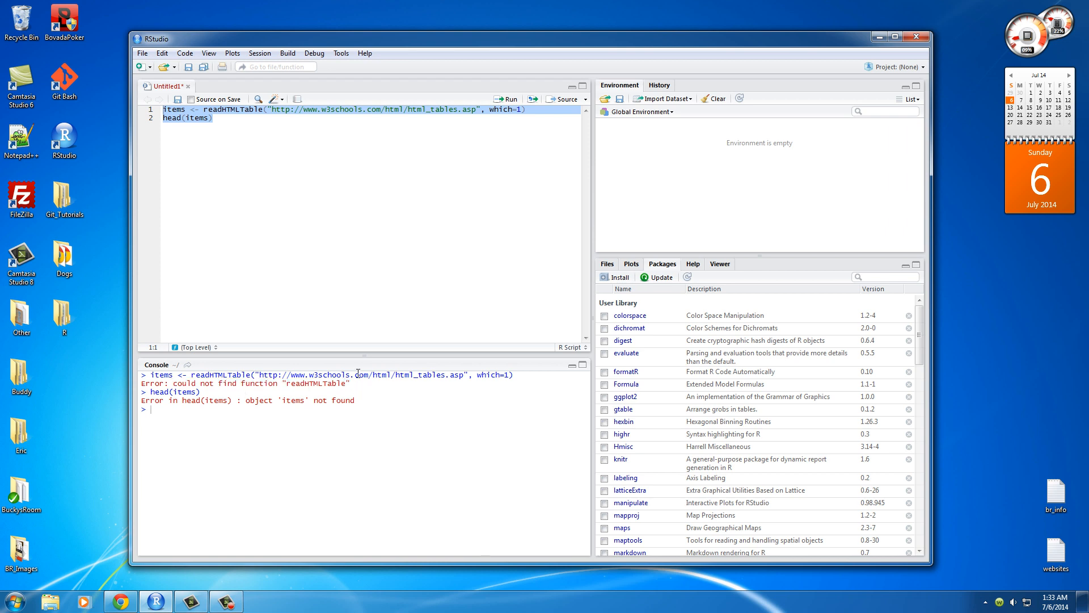
mouse_move(307, 193)
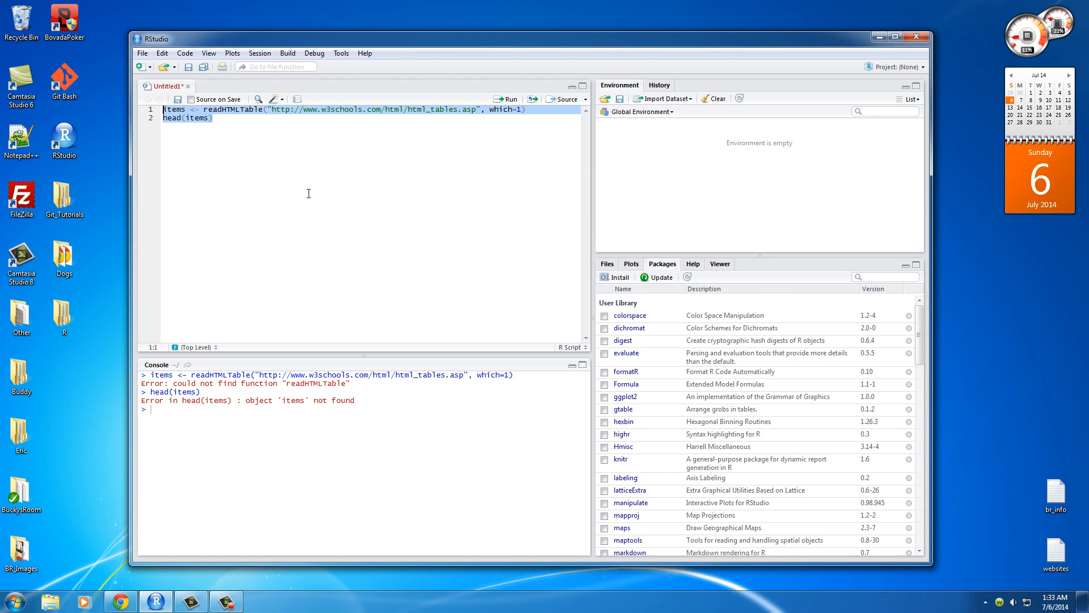
click(218, 117)
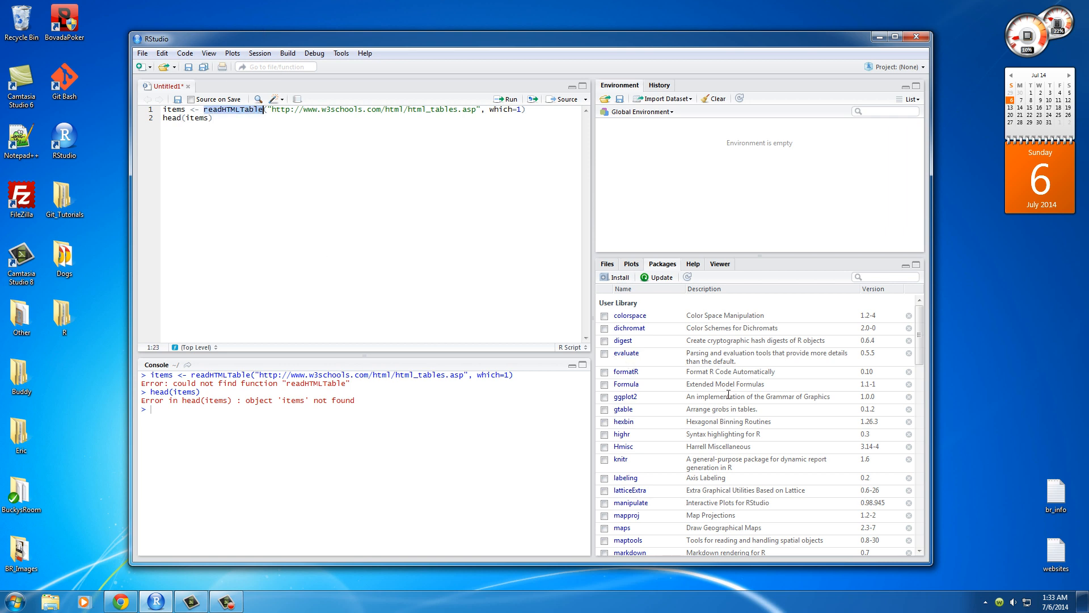
scroll(down, 3)
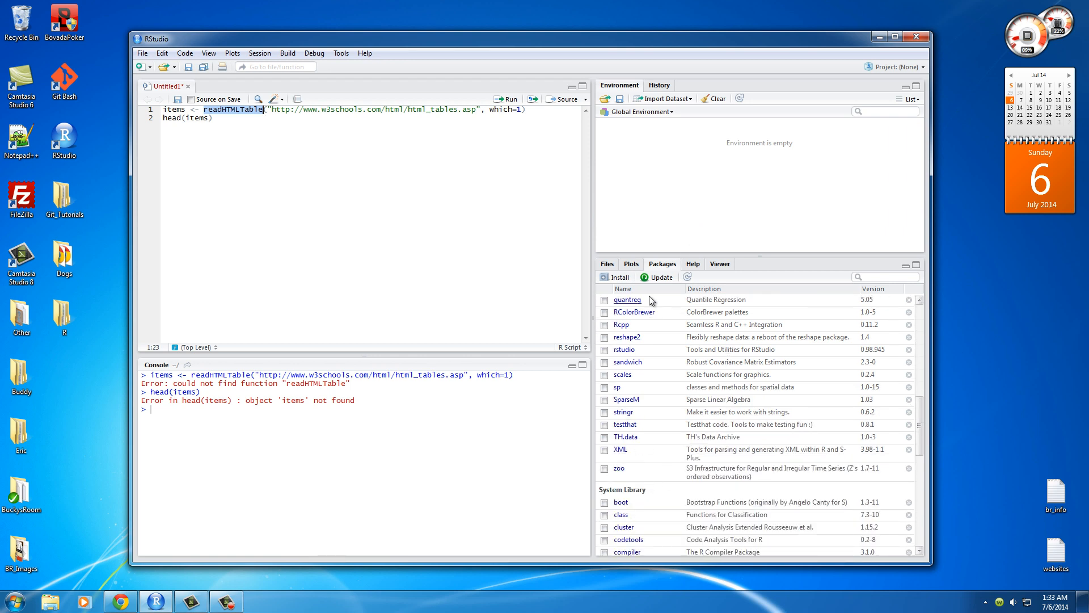
mouse_move(620, 283)
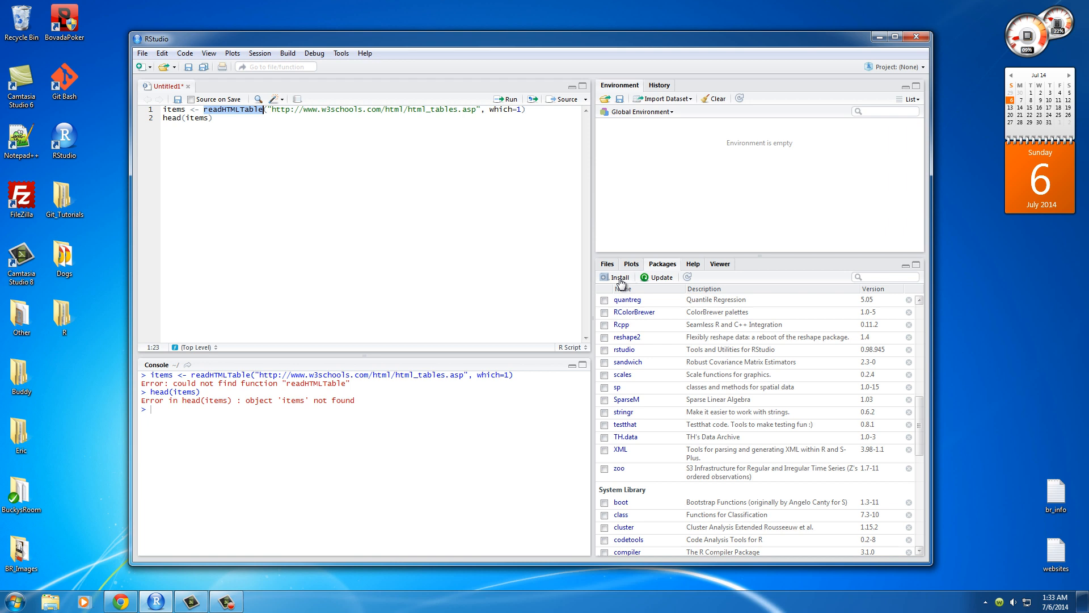
mouse_move(618, 277)
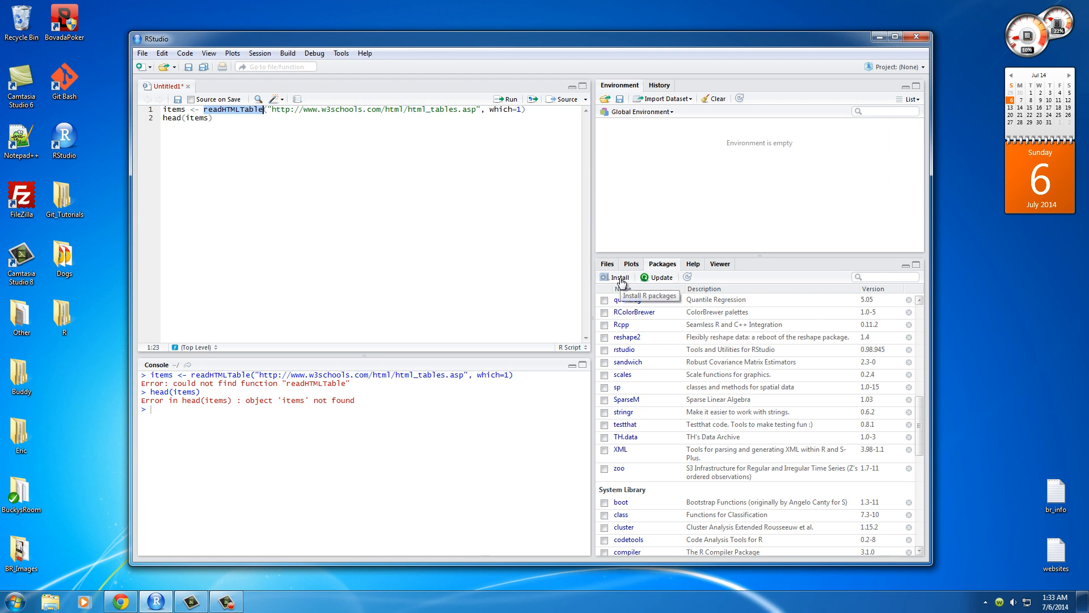
click(617, 278)
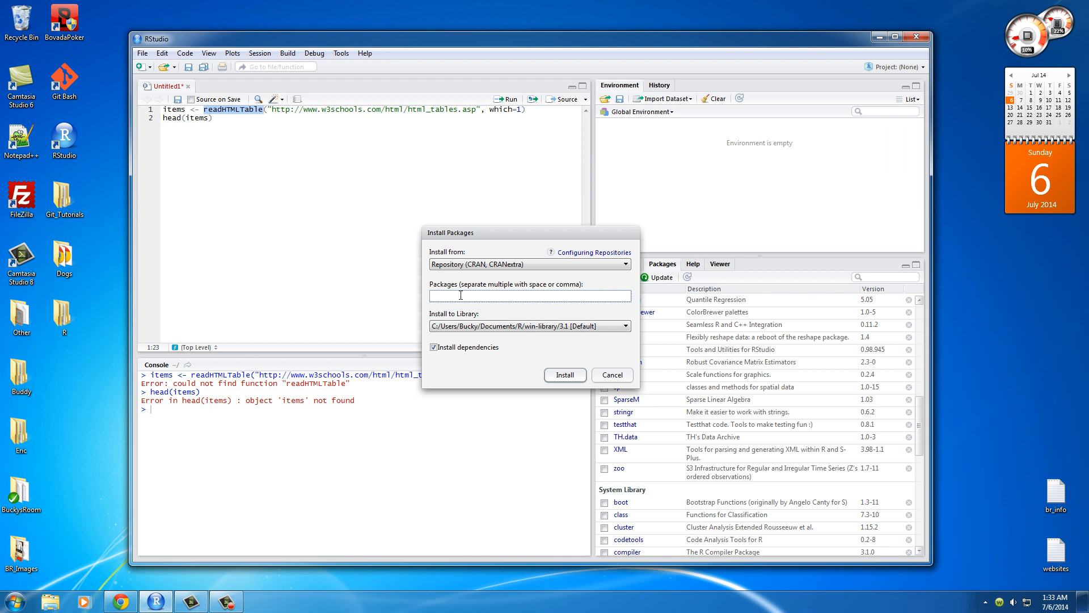
Step: Install the XML package through the Packages pane's Install dialog
text(XM)
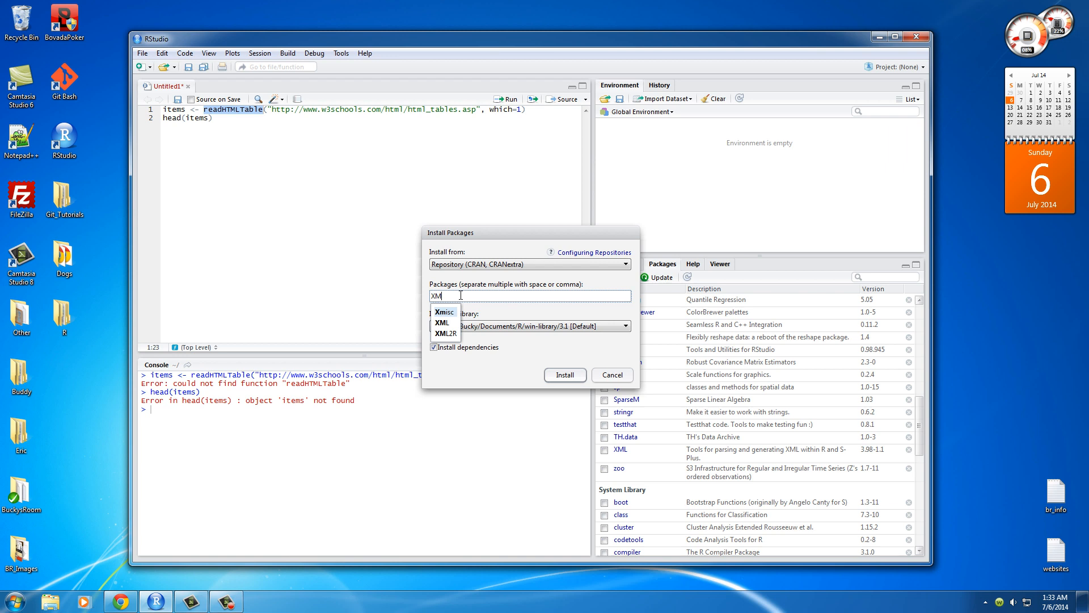
mouse_move(443, 322)
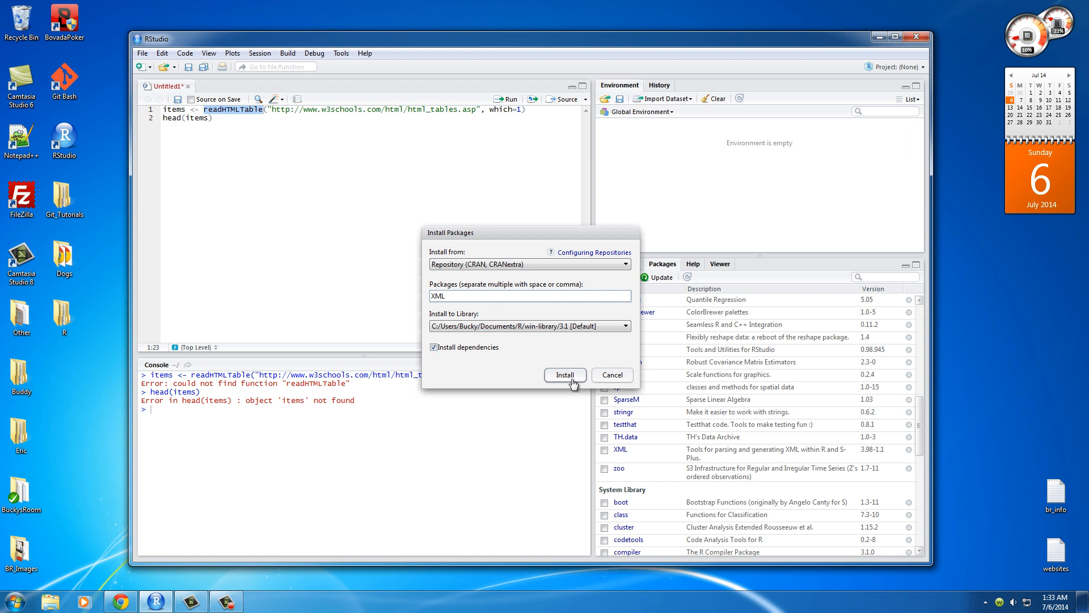
click(565, 375)
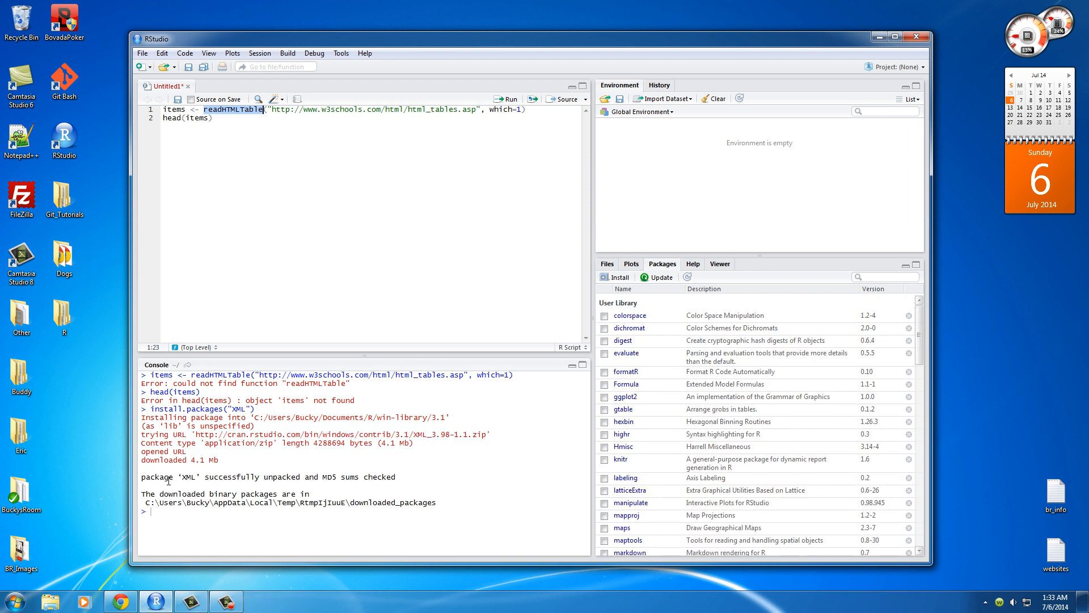
Step: Insert a blank first line above the readHTMLTable line
triple_click(268, 476)
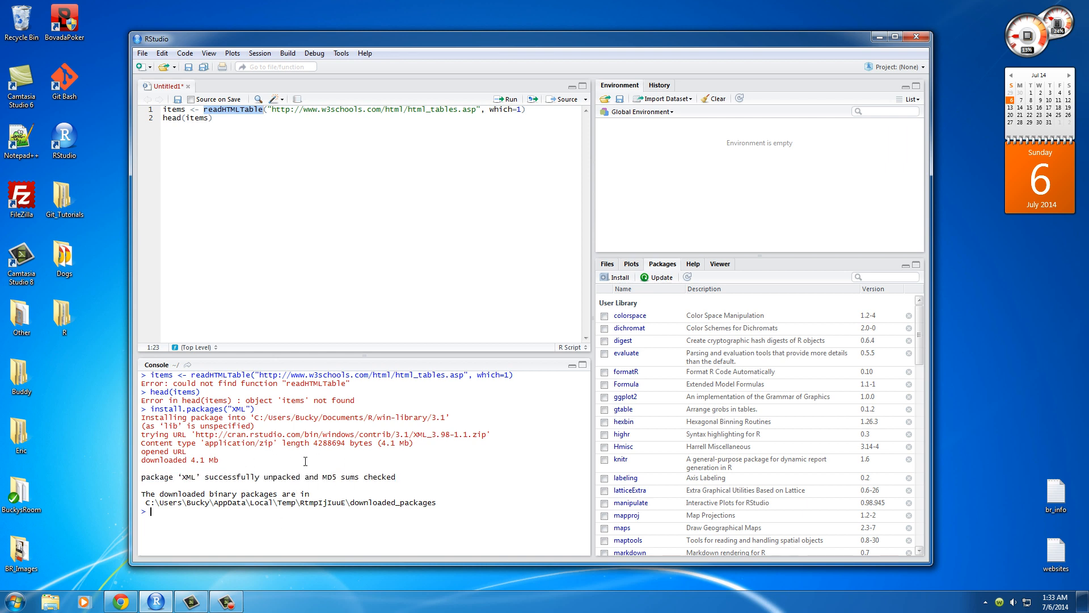
mouse_move(279, 449)
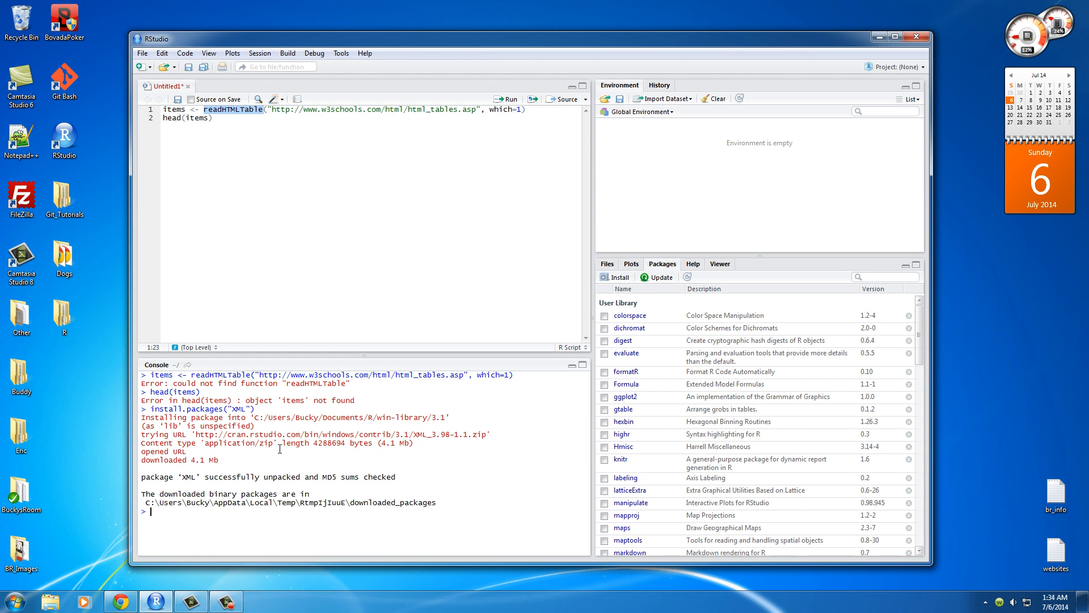
mouse_move(690, 443)
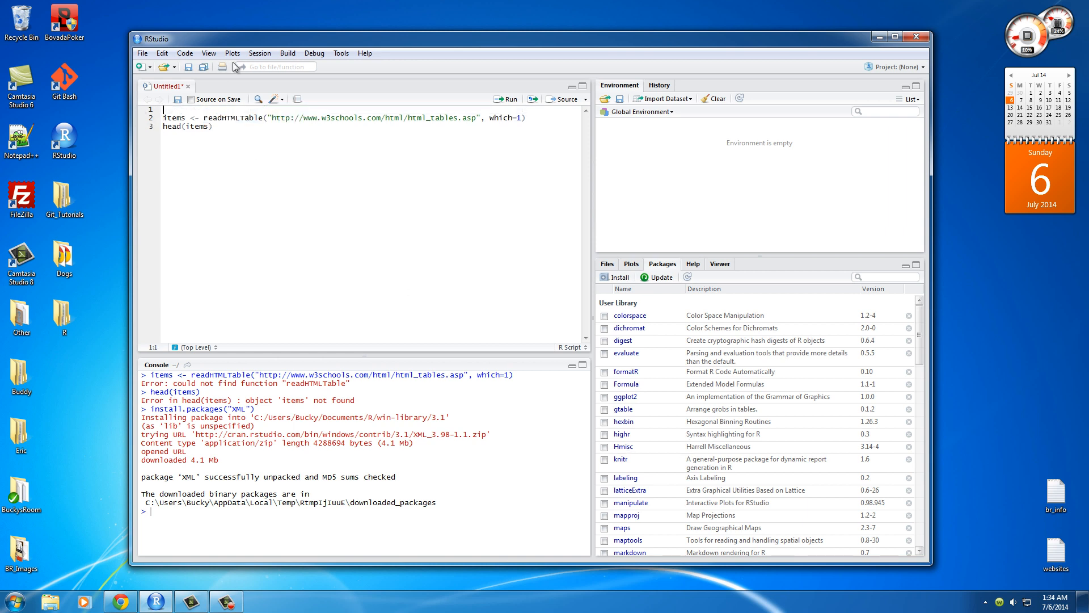
Step: Type require(XML) on the new first line of the script
text(req)
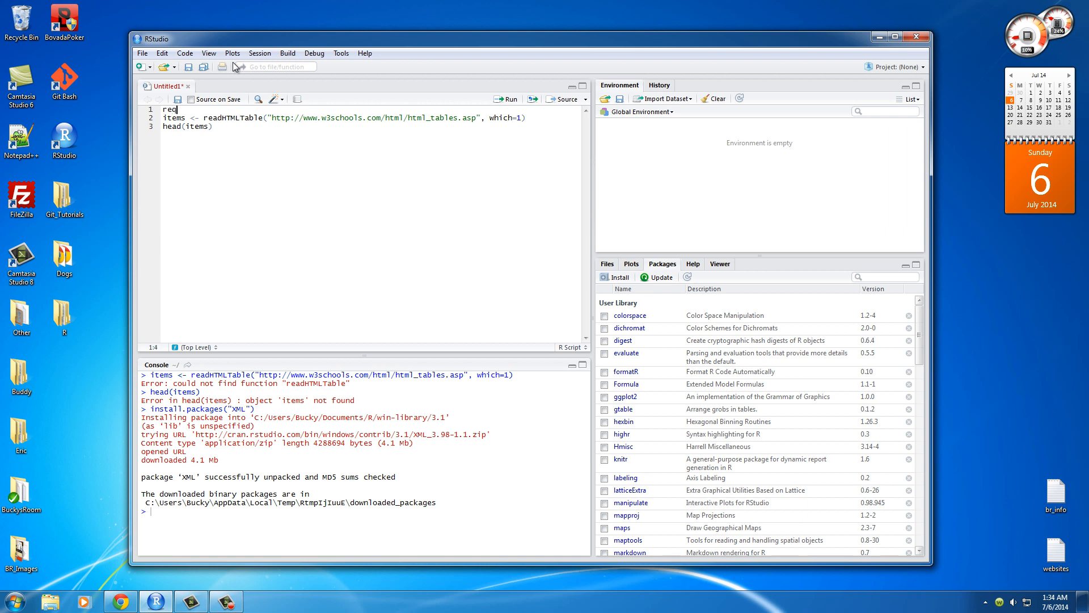
text(uire())
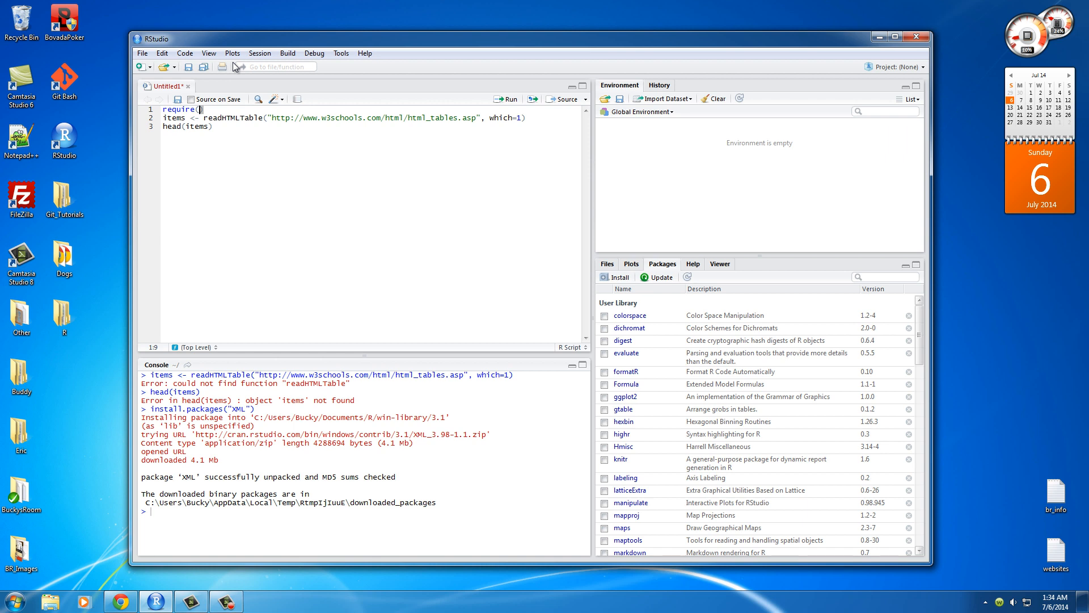
text(XML)
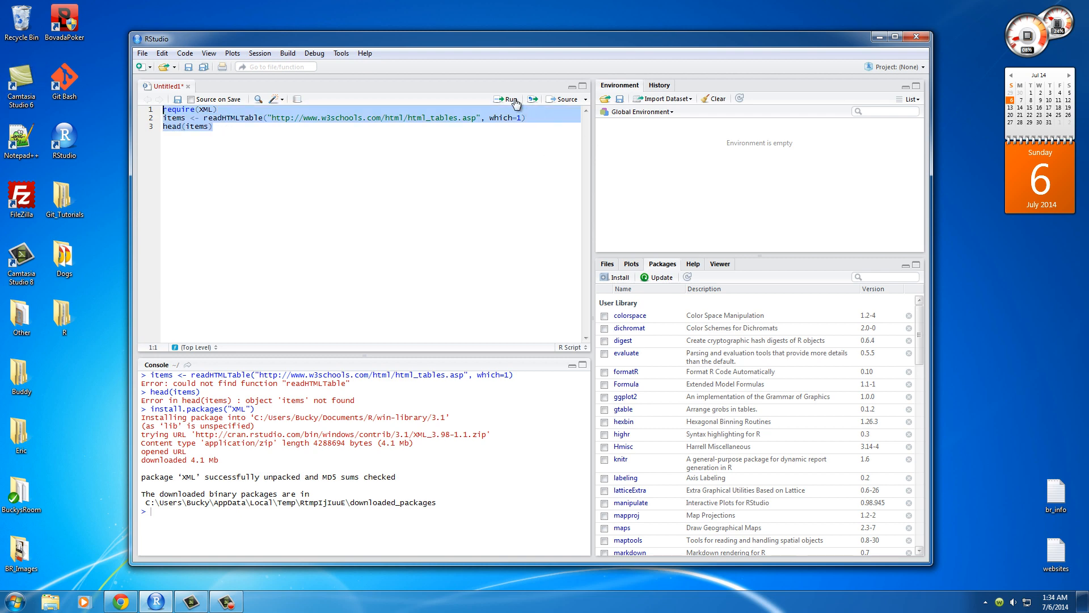
Step: Run all three lines and compare the four-row items output with the w3schools table
click(506, 99)
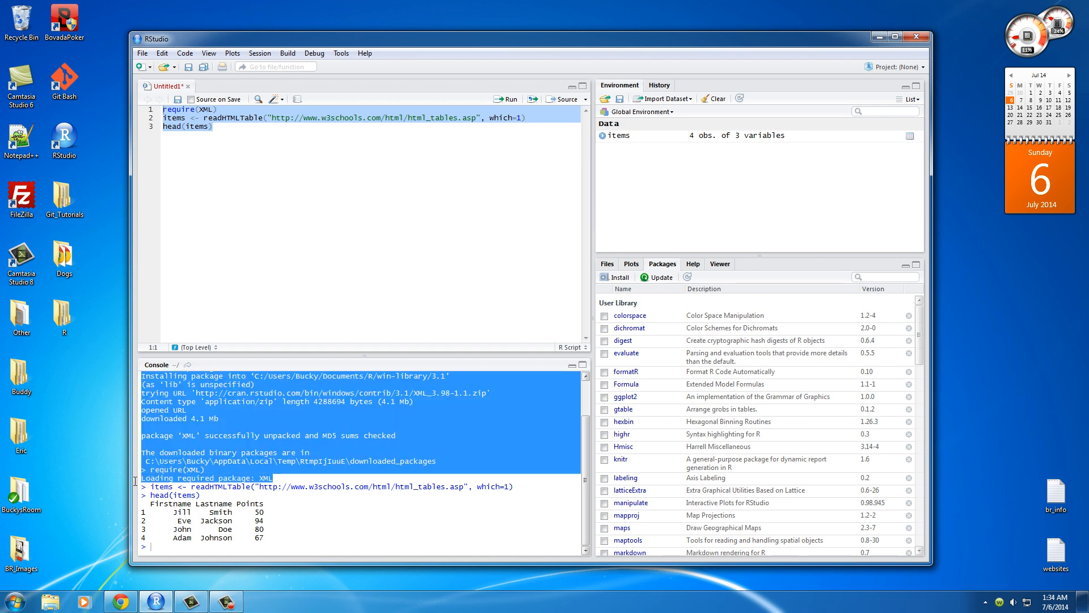
double_click(219, 486)
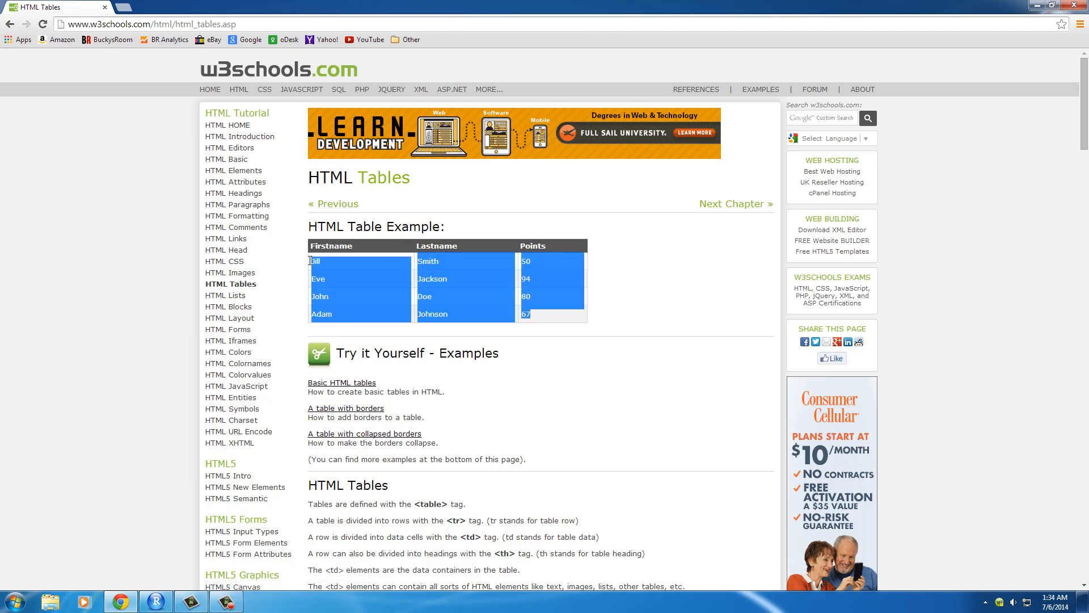
click(155, 601)
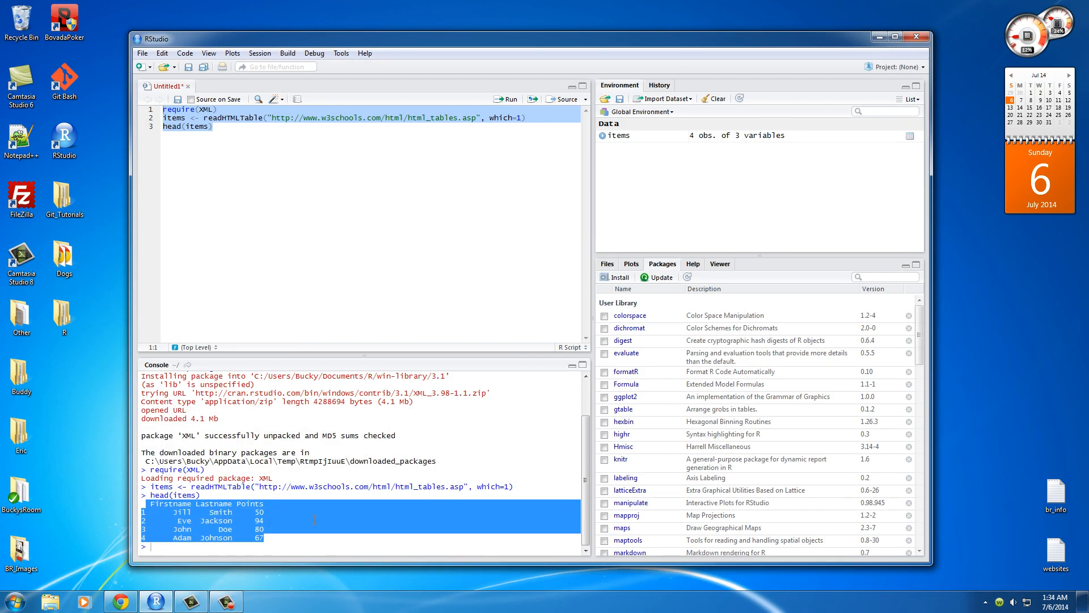
click(338, 540)
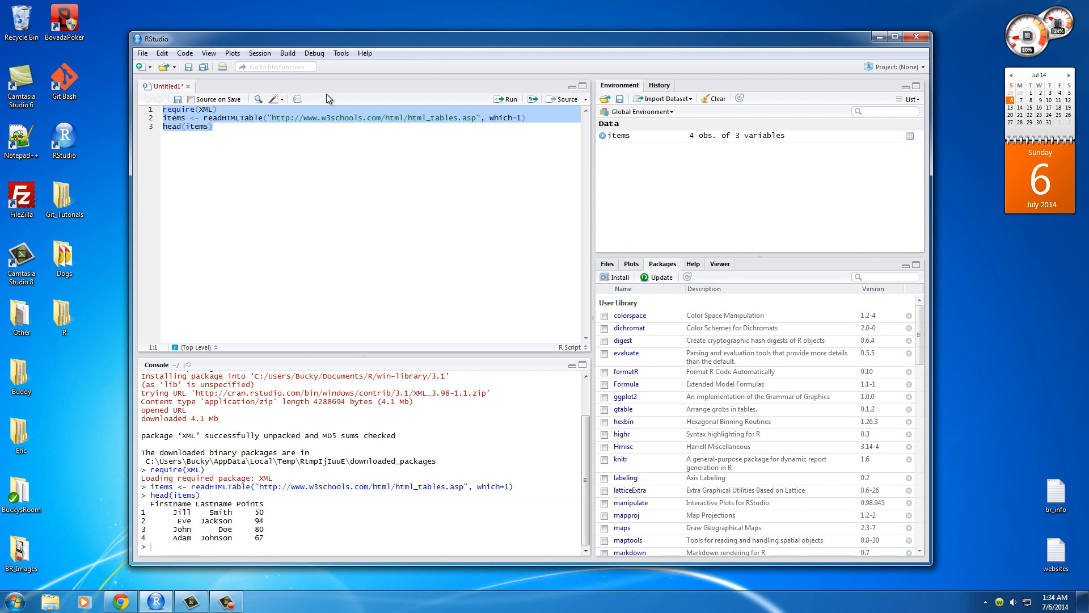
mouse_move(238, 140)
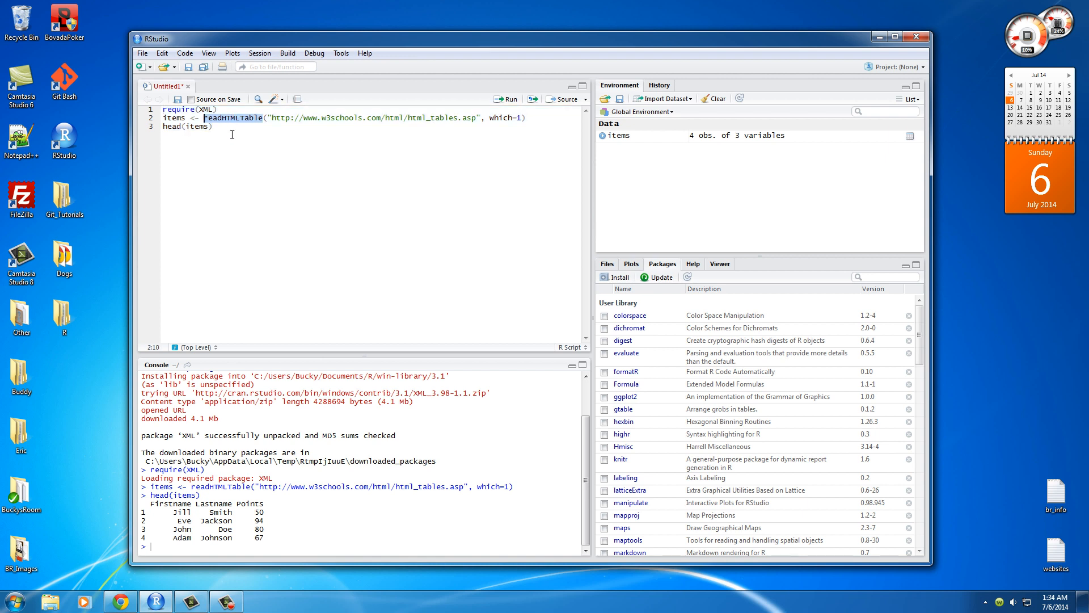
click(215, 126)
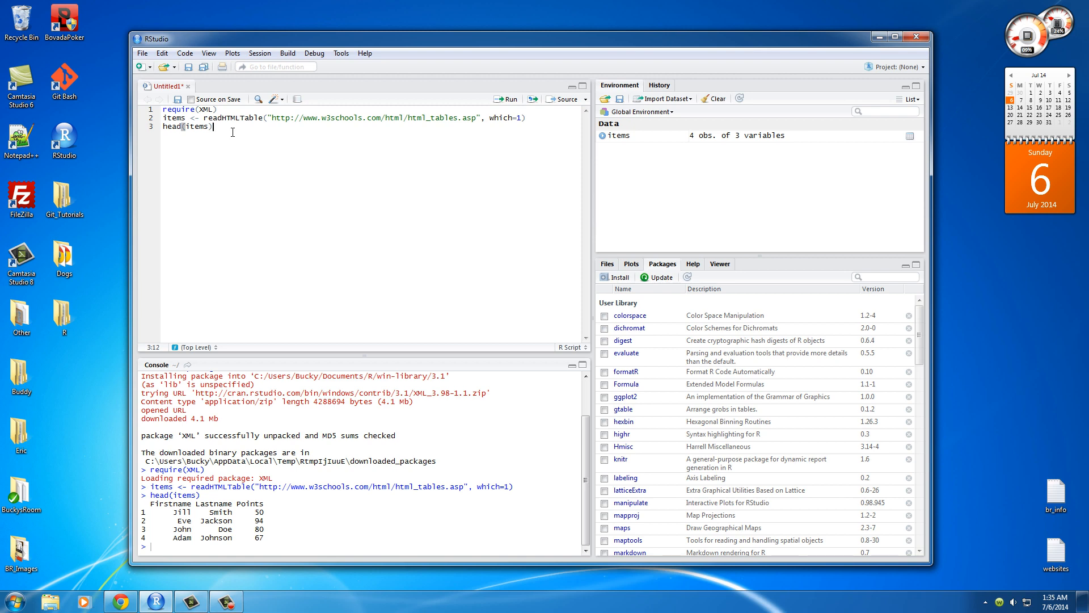
mouse_move(239, 133)
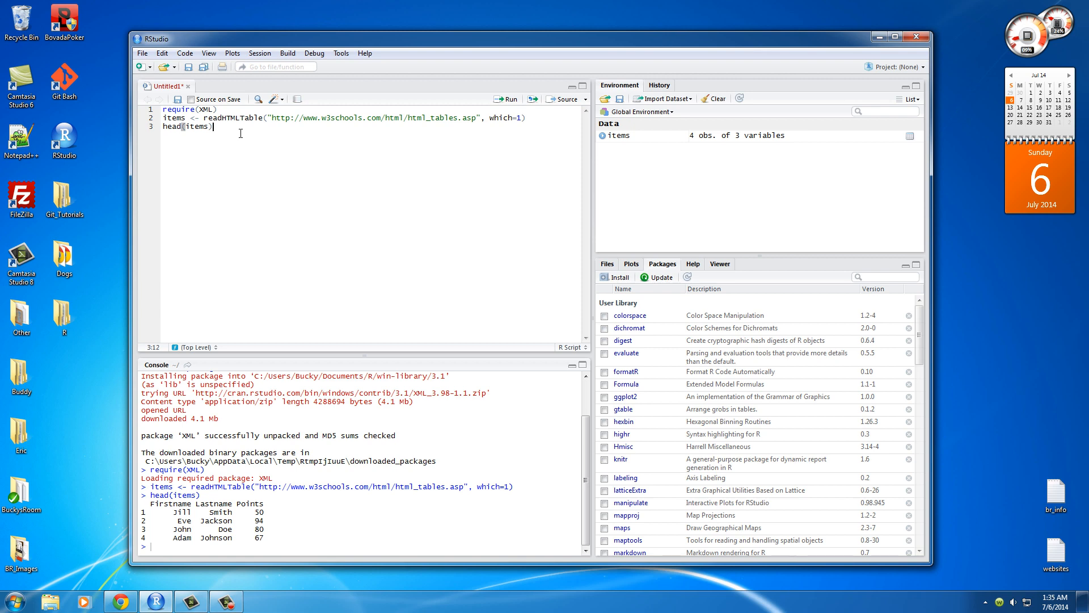